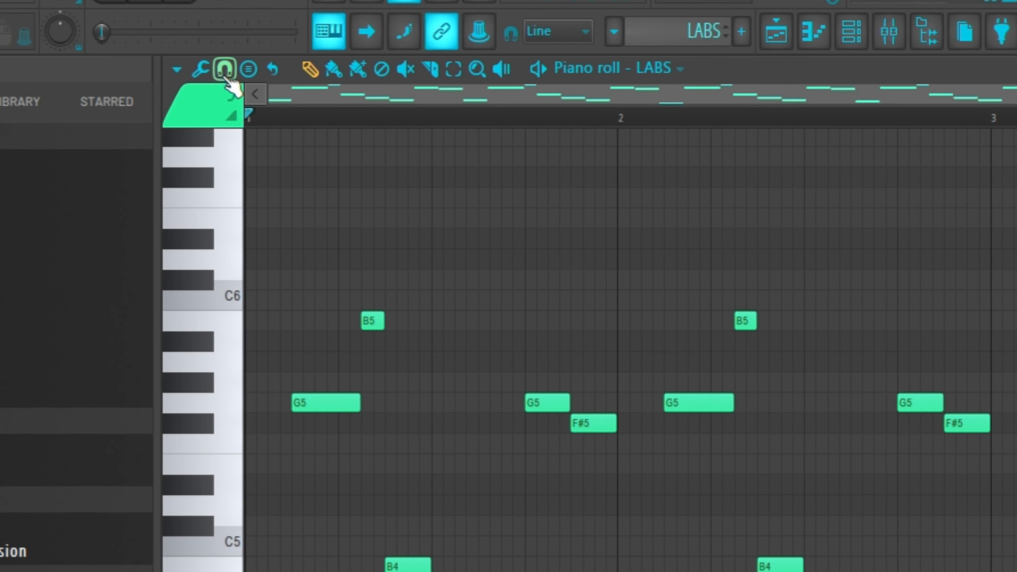
- Choose a different note snap value from the piano roll's Snap menu
left_click(223, 69)
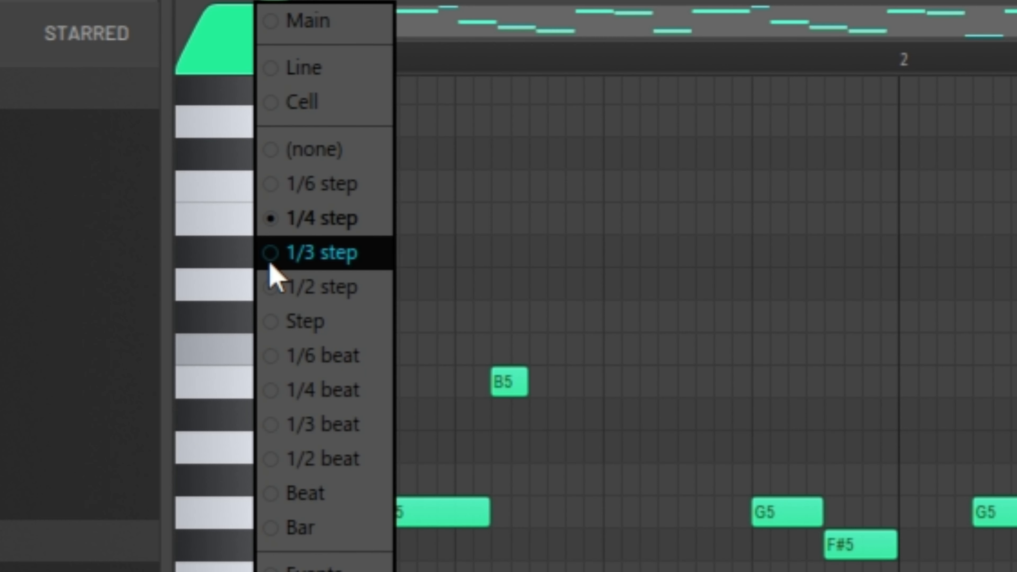
left_click(318, 252)
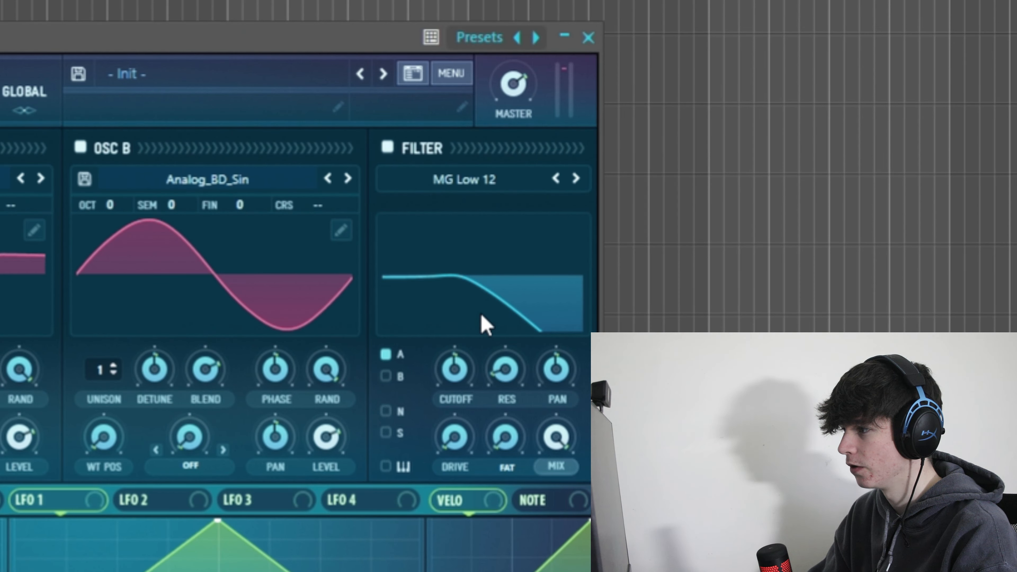
- Bring up the synth window showing OSC B and the MG Low 12 filter
left_click(272, 124)
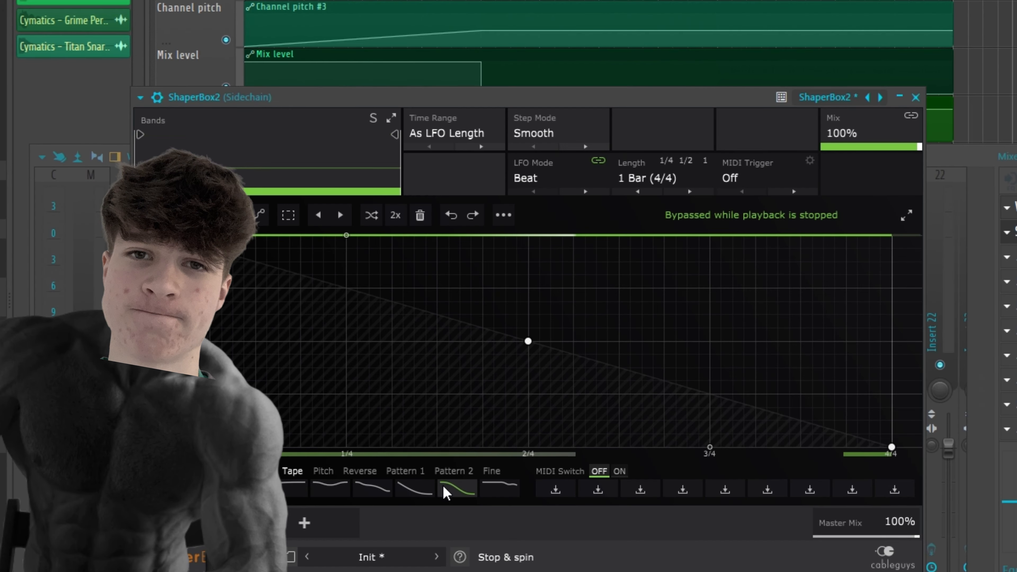
- Bring up the context menu on ShaperBox 2's Pattern 2 preset slot
right_click(948, 223)
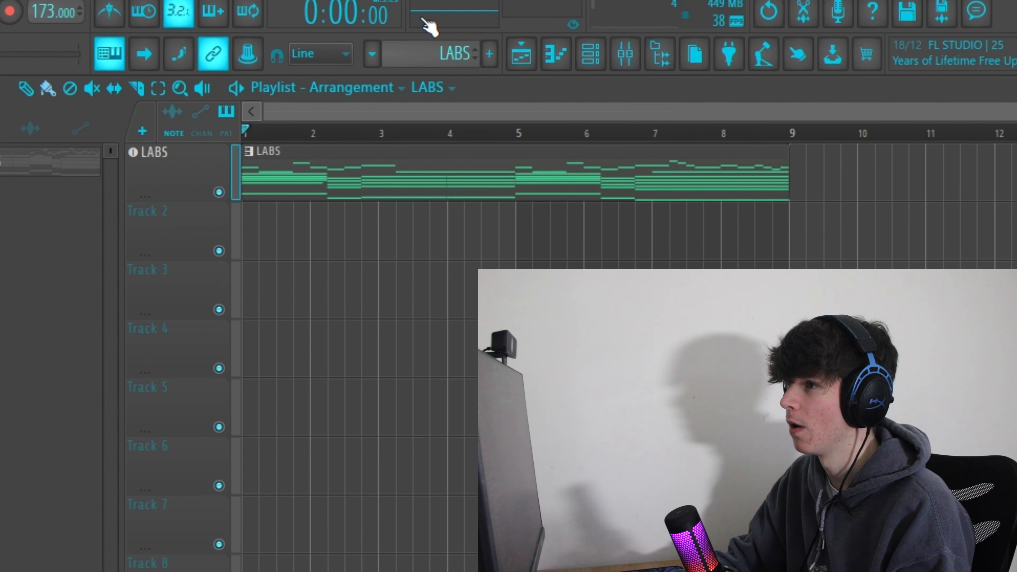
- Select the LABS pattern's clip in the playlist via its pattern menu
left_click(372, 53)
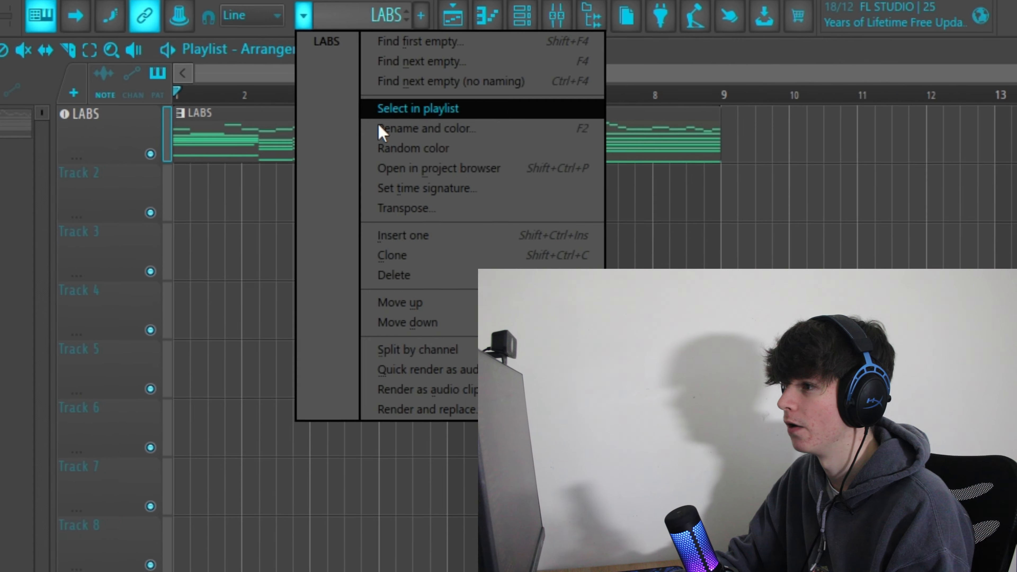
left_click(417, 108)
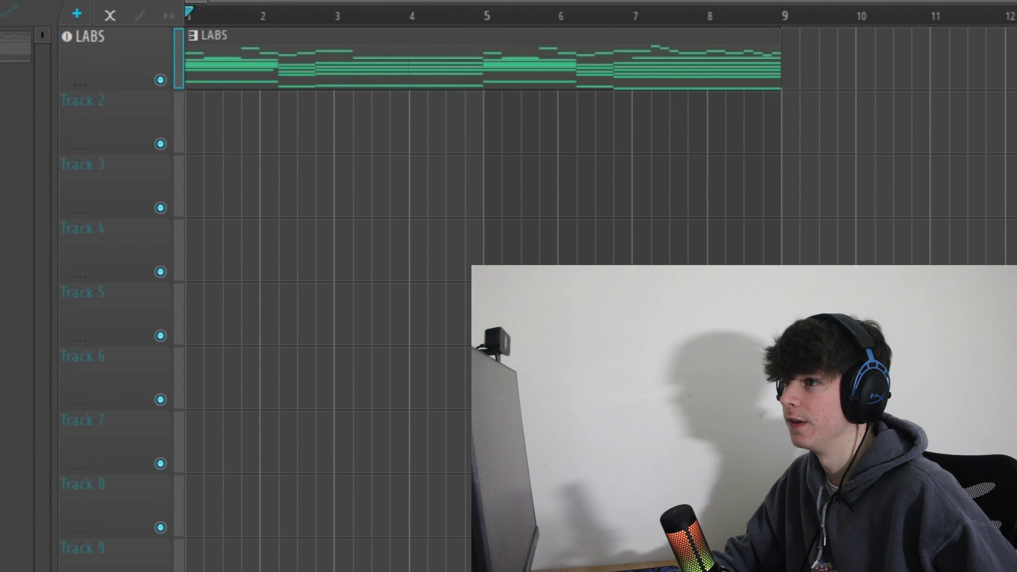